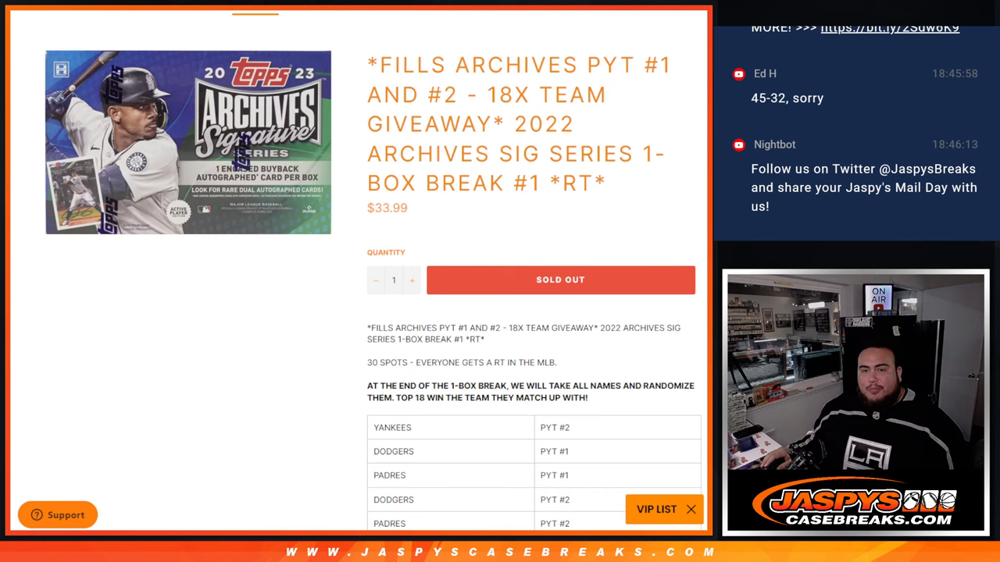
- Roll the two dice and reshuffle the participant name list a few more times
scroll("down", 3)
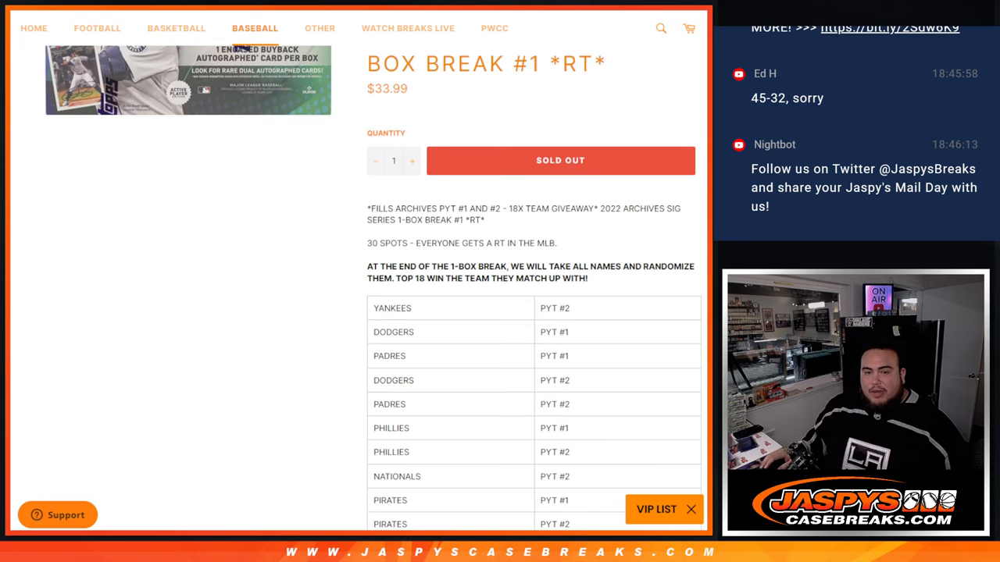
scroll("down", 3)
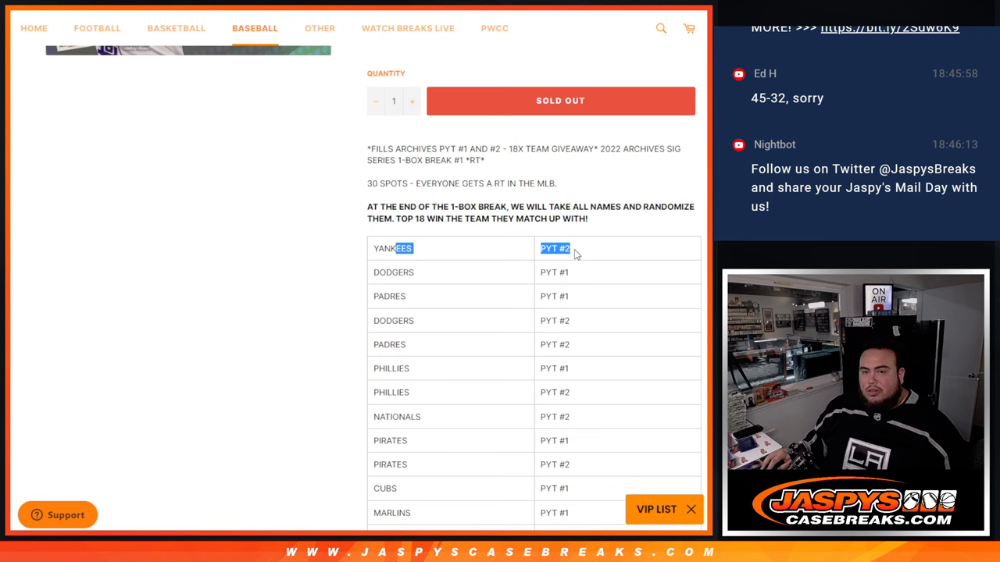
scroll("down", 3)
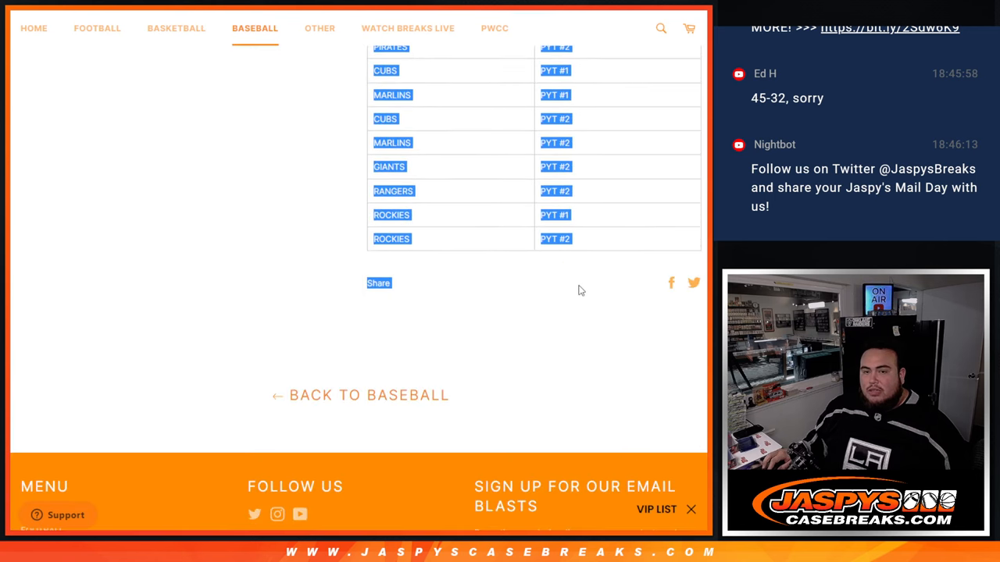
scroll("up", 3)
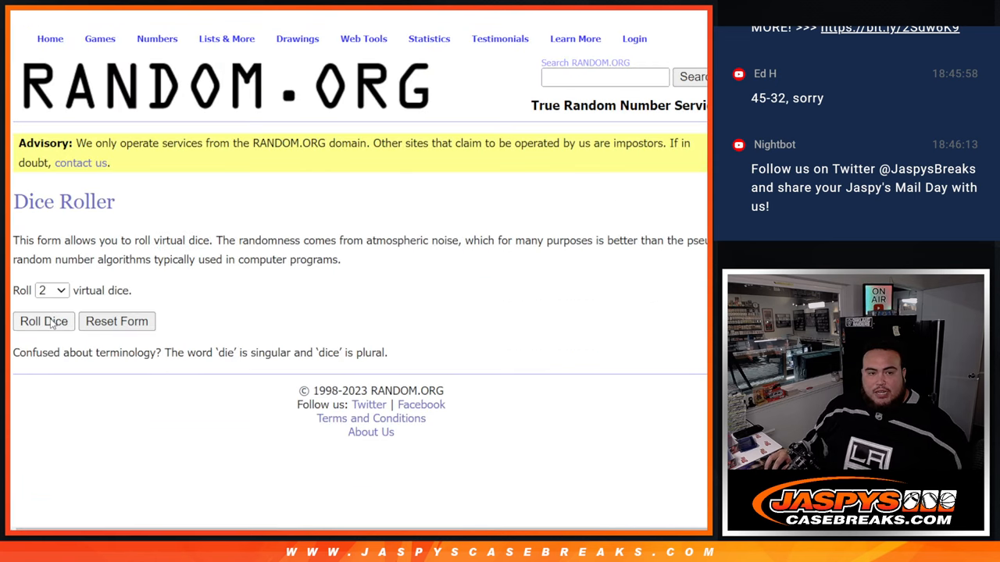
left_click(43, 321)
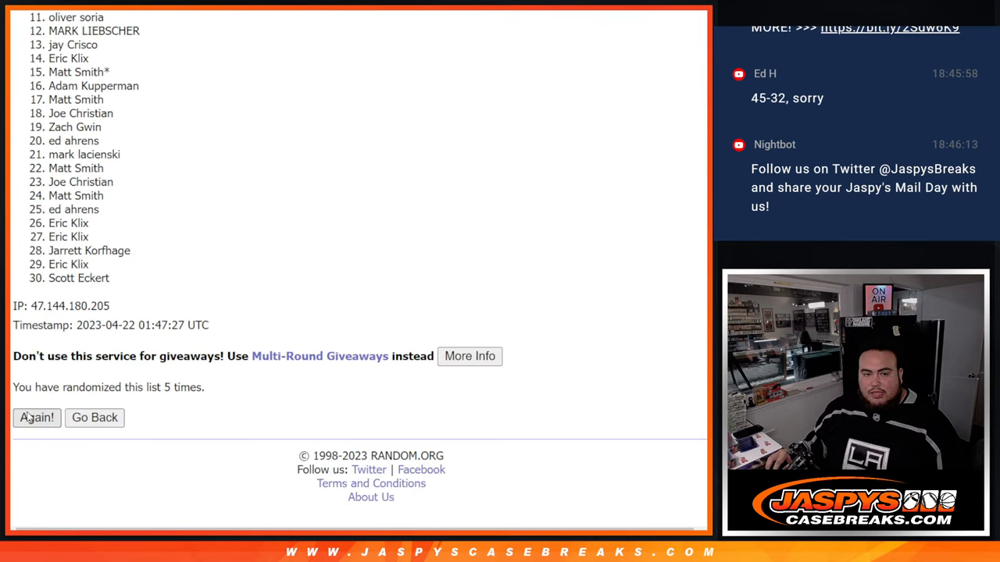
left_click(36, 417)
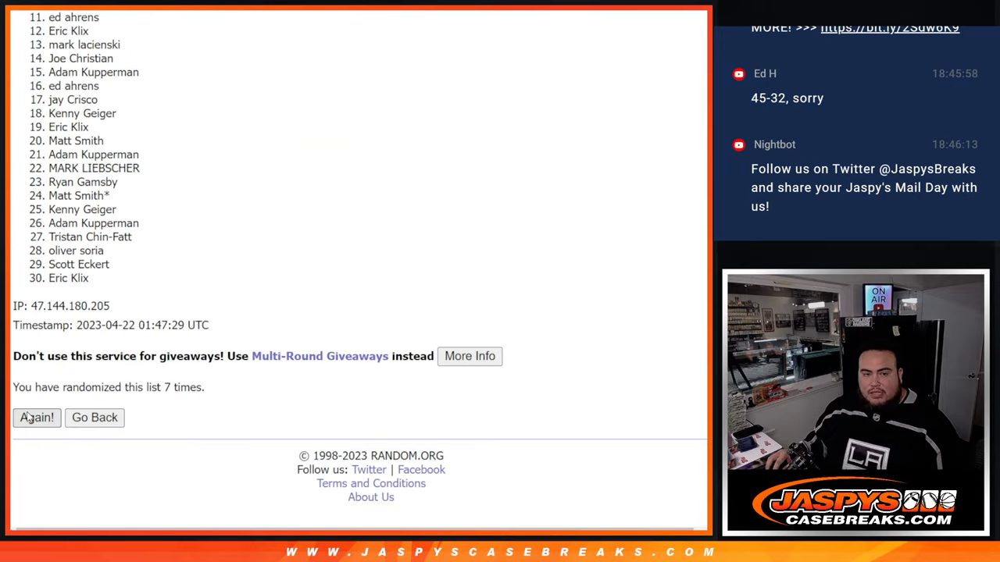
left_click(37, 417)
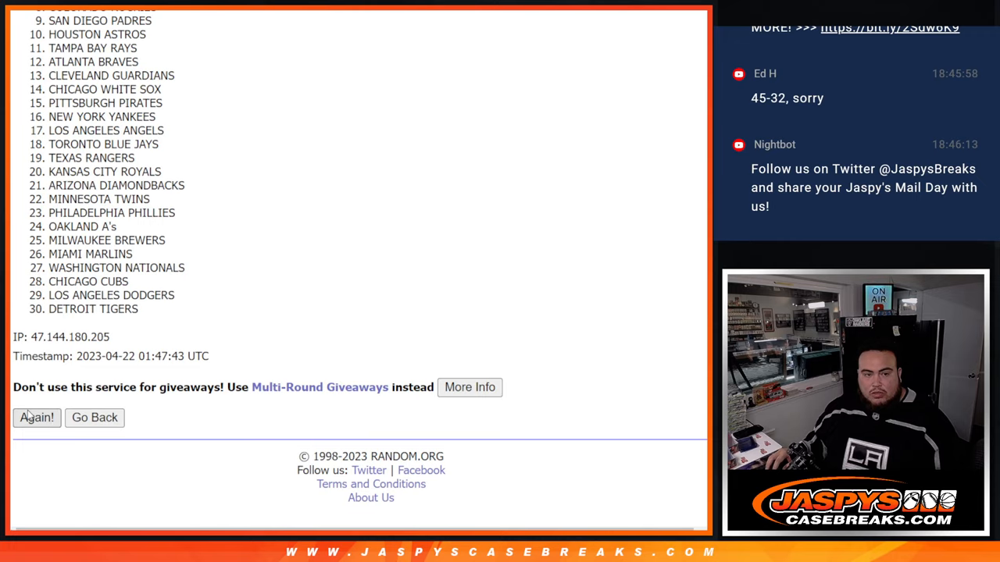
- Reshuffle the list of 30 MLB teams several more times
left_click(37, 417)
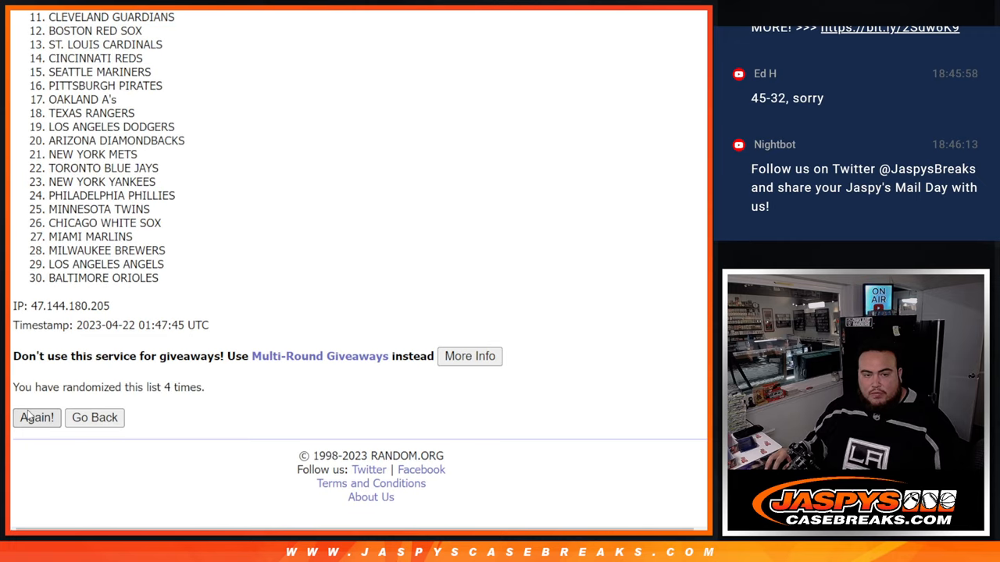
left_click(36, 417)
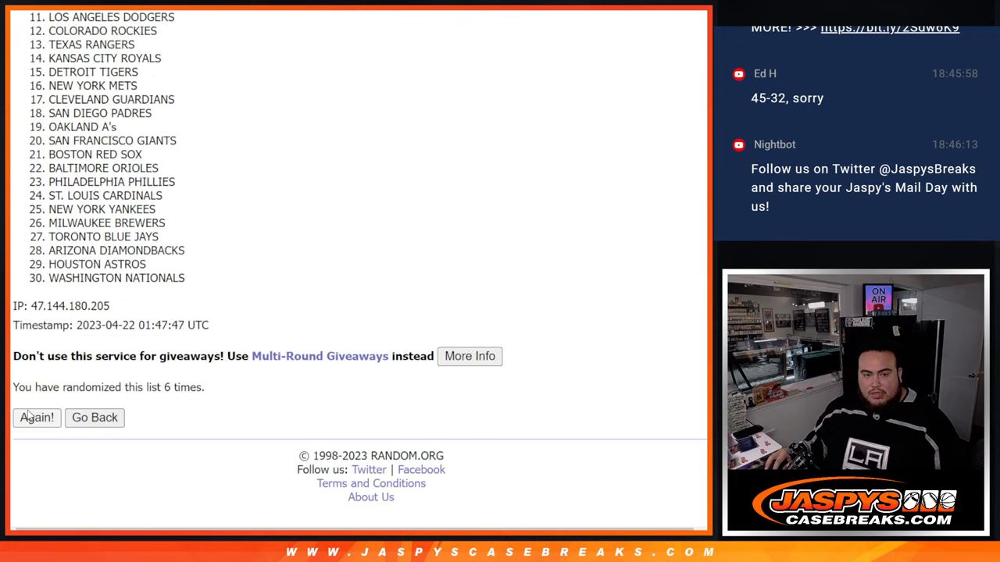
left_click(37, 417)
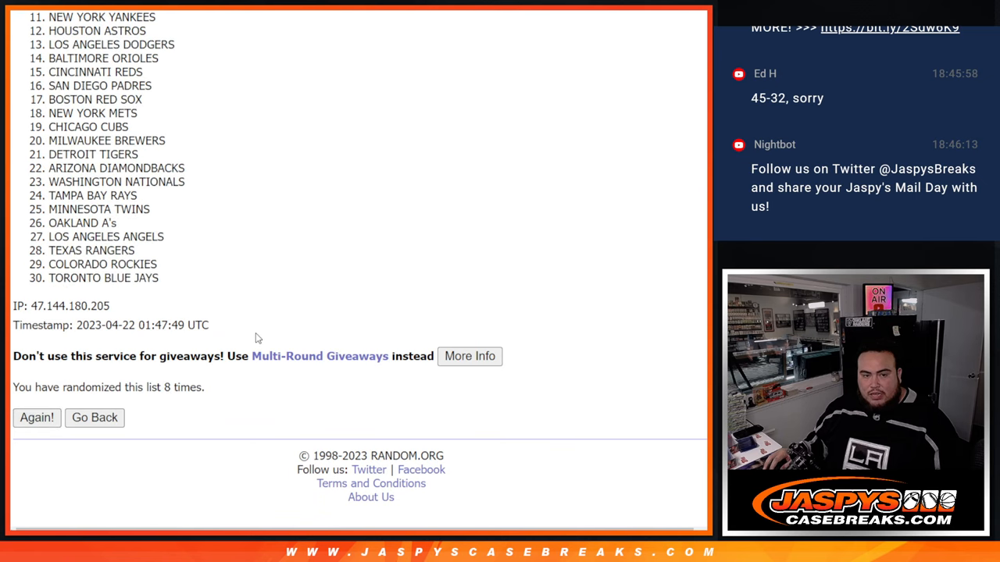
left_click(36, 417)
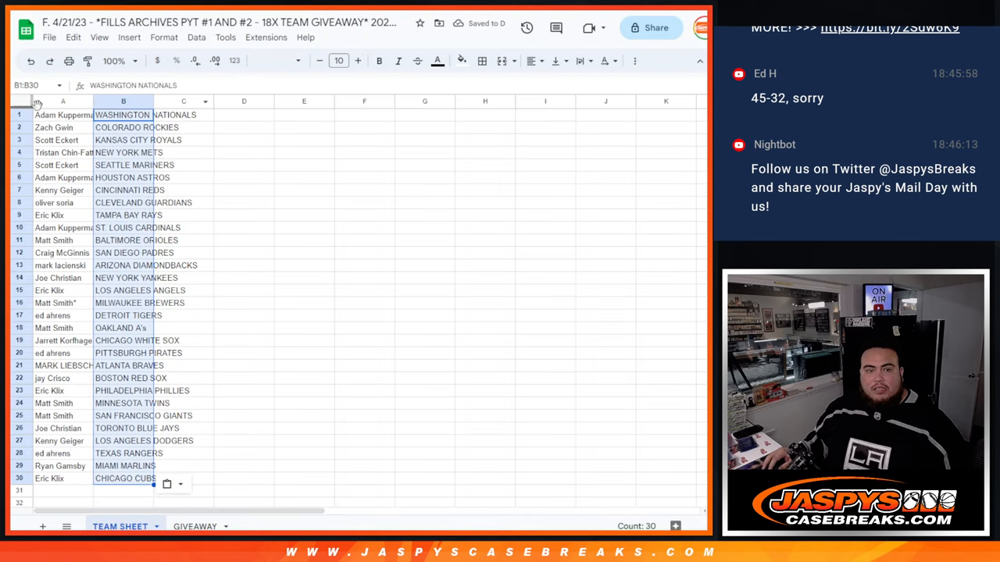
- Set all cells to 14-point text and sort the name-team pairs by column B, A→Z
left_click(339, 61)
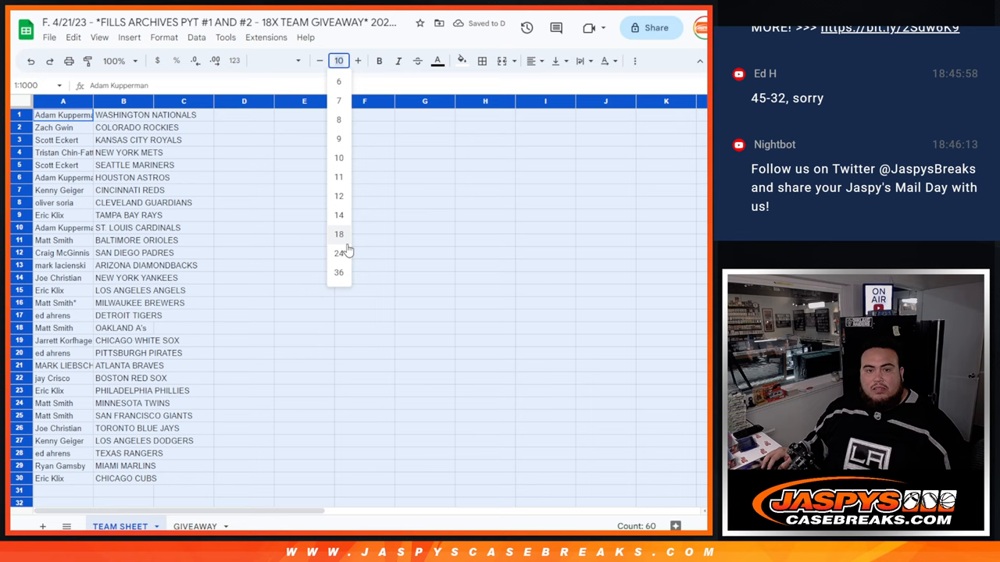
left_click(338, 195)
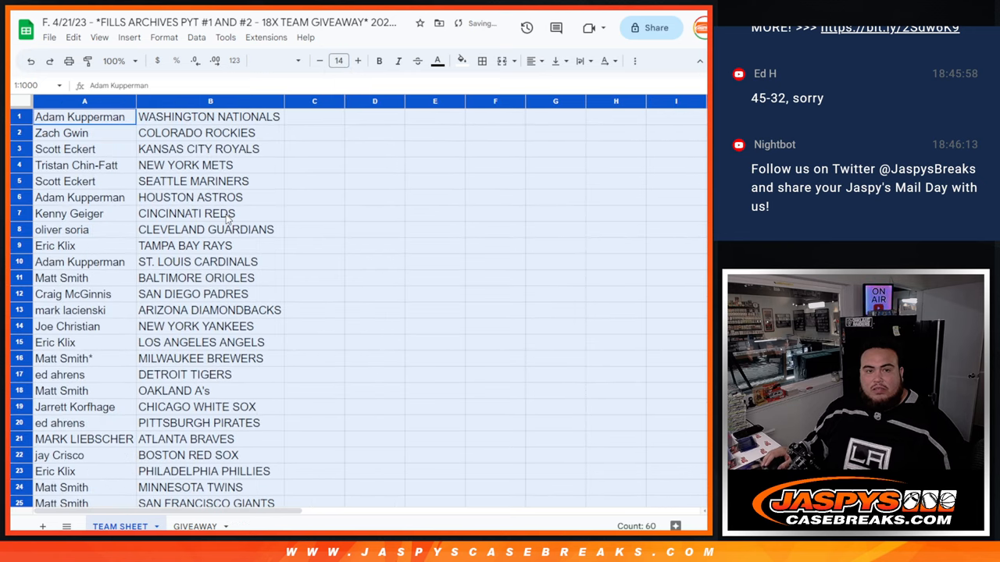
left_click(185, 165)
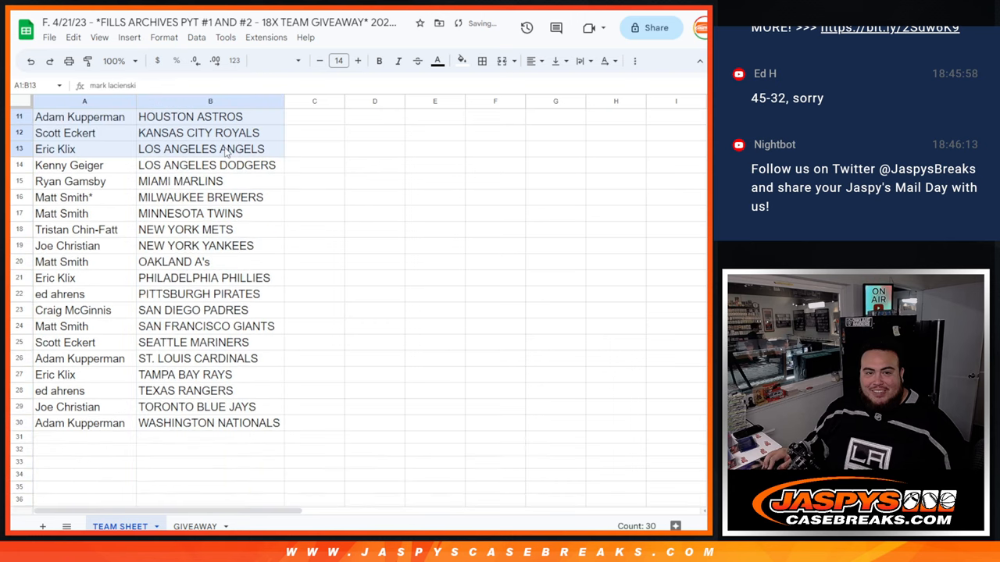
left_click(482, 60)
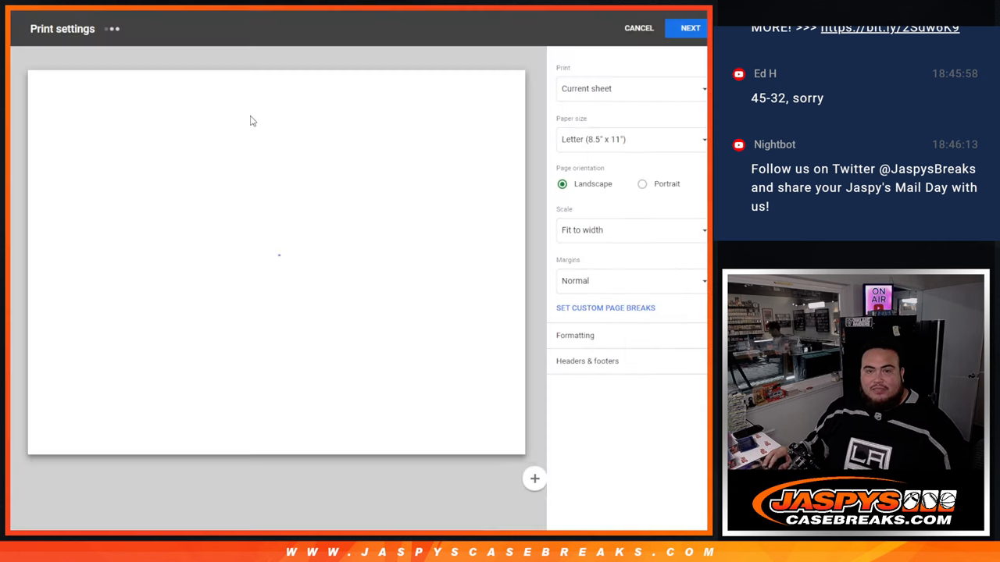
- Print the sorted participant-and-team sheet in portrait orientation
left_click(642, 183)
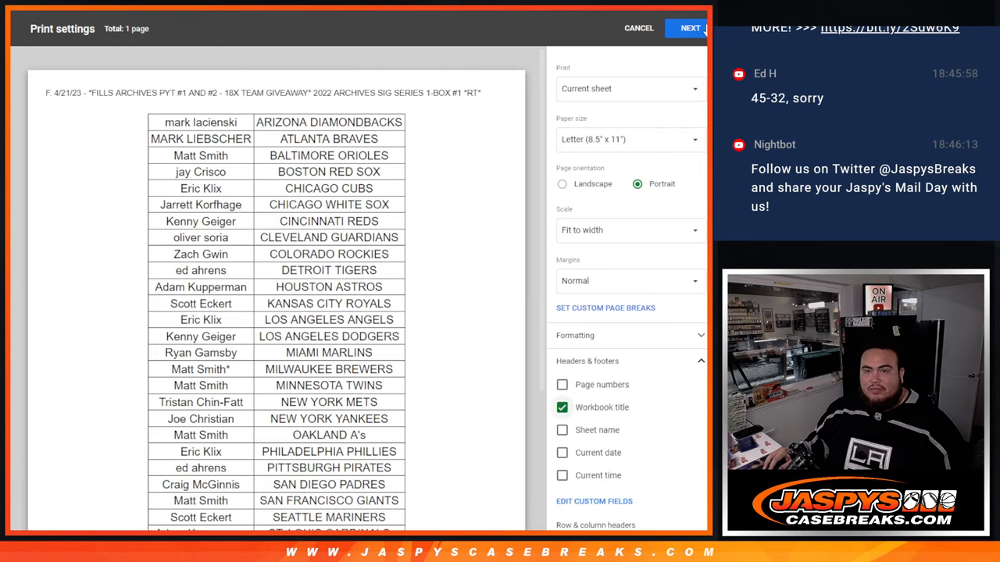
scroll("down", 3)
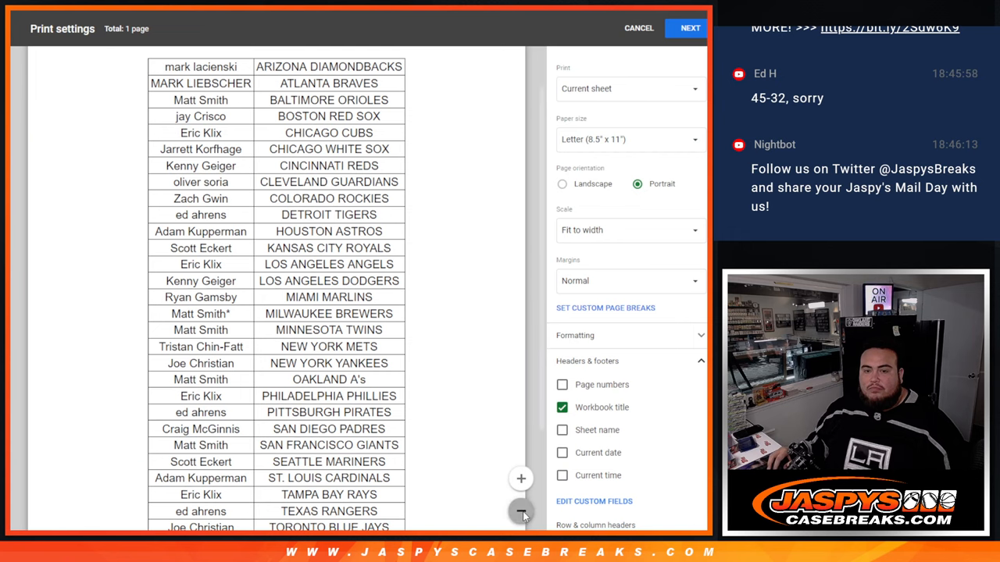
left_click(521, 513)
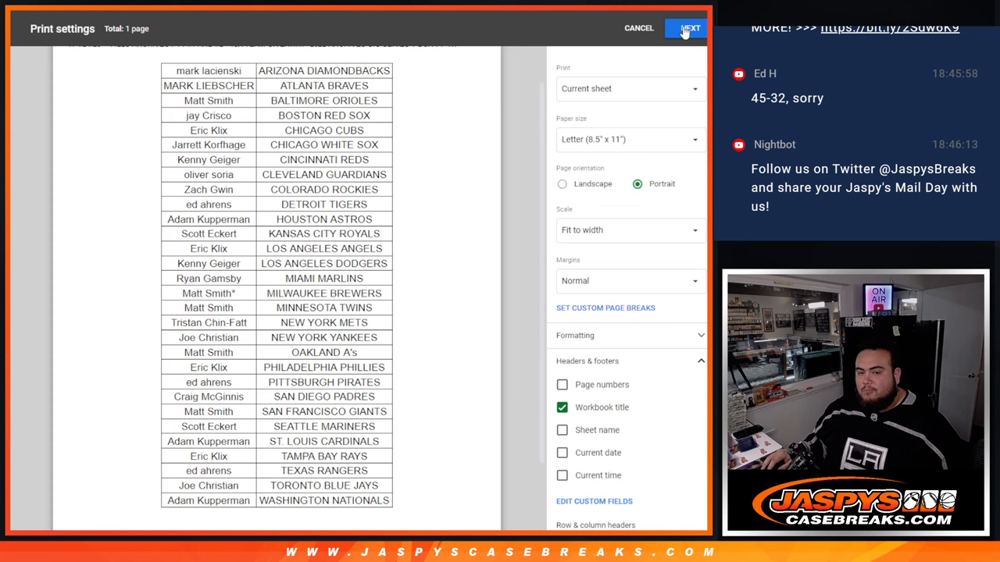
left_click(689, 28)
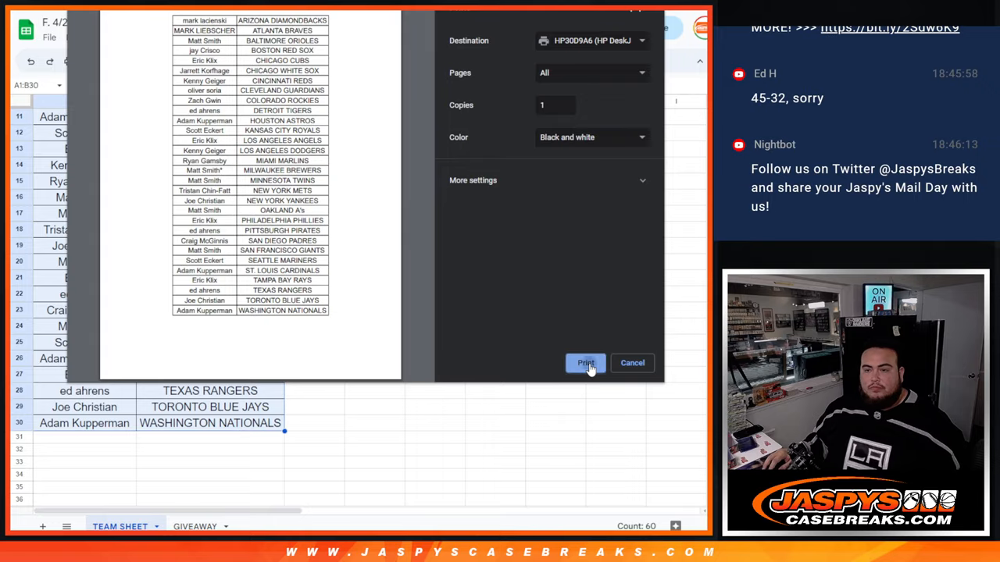
left_click(584, 363)
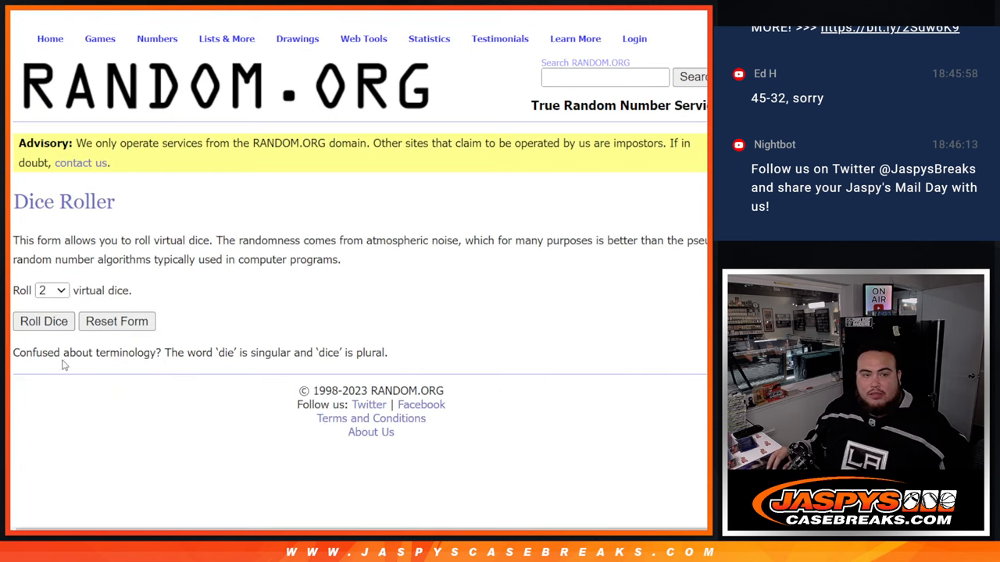
left_click(44, 321)
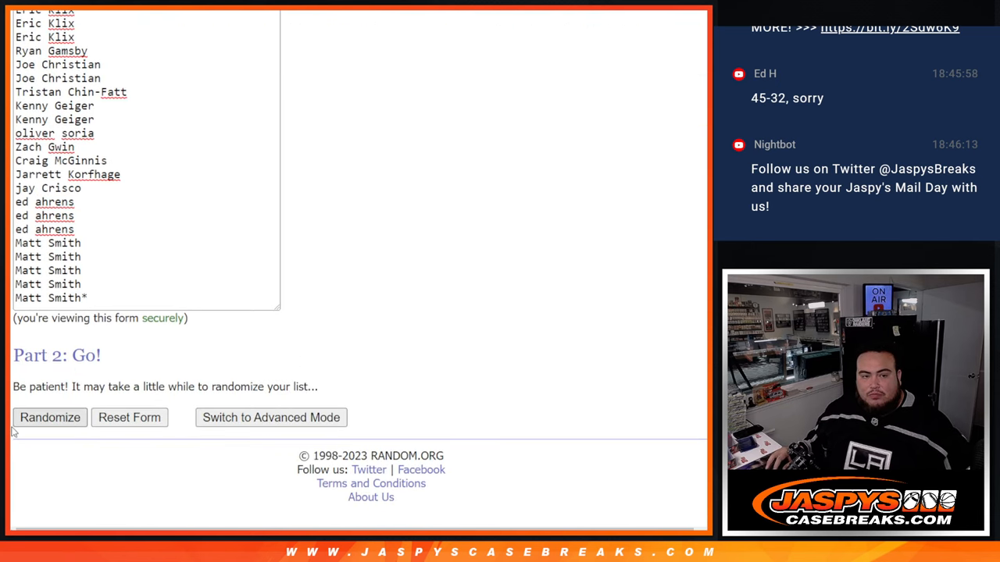
left_click(49, 417)
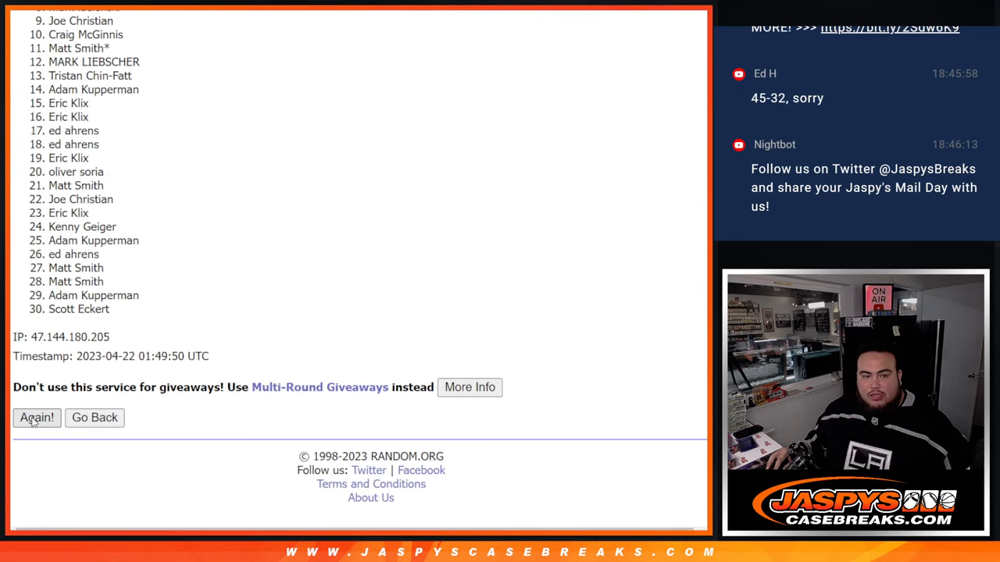
left_click(37, 417)
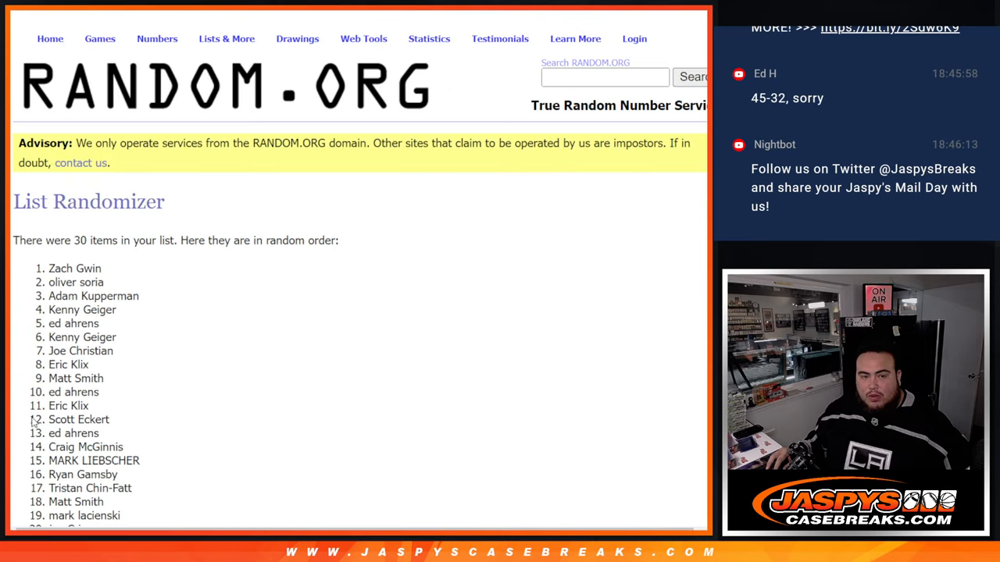
scroll("down", 3)
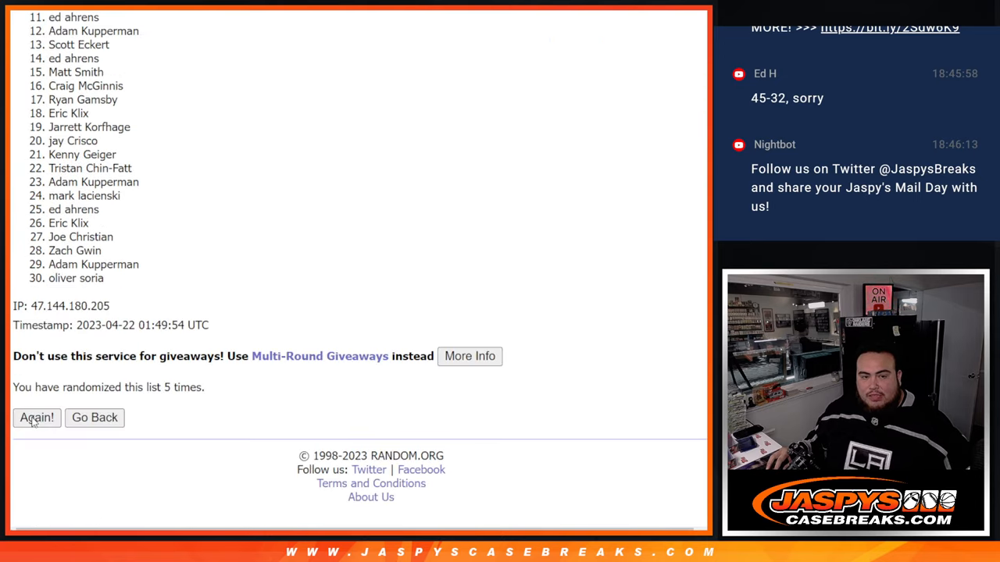
left_click(36, 417)
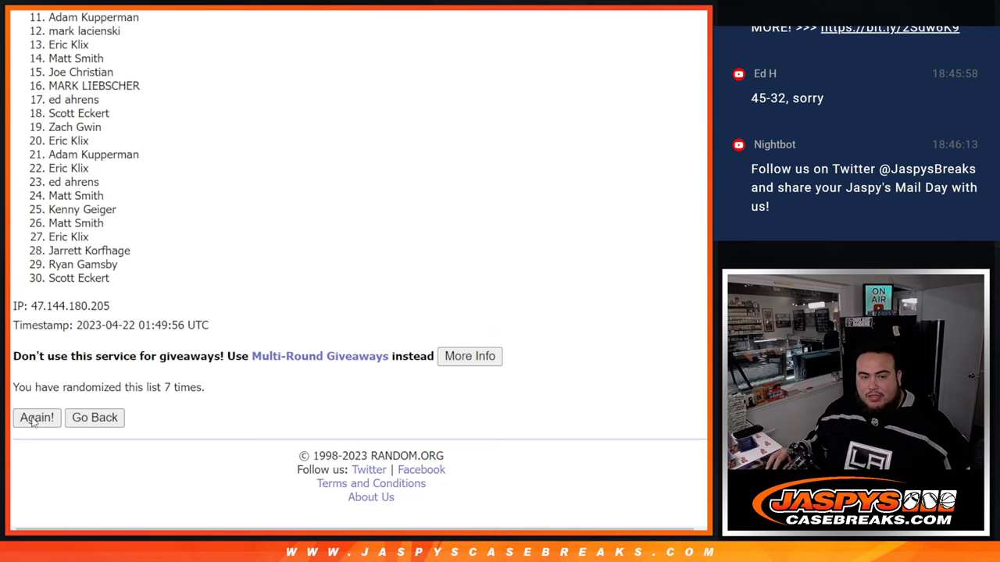
left_click(36, 417)
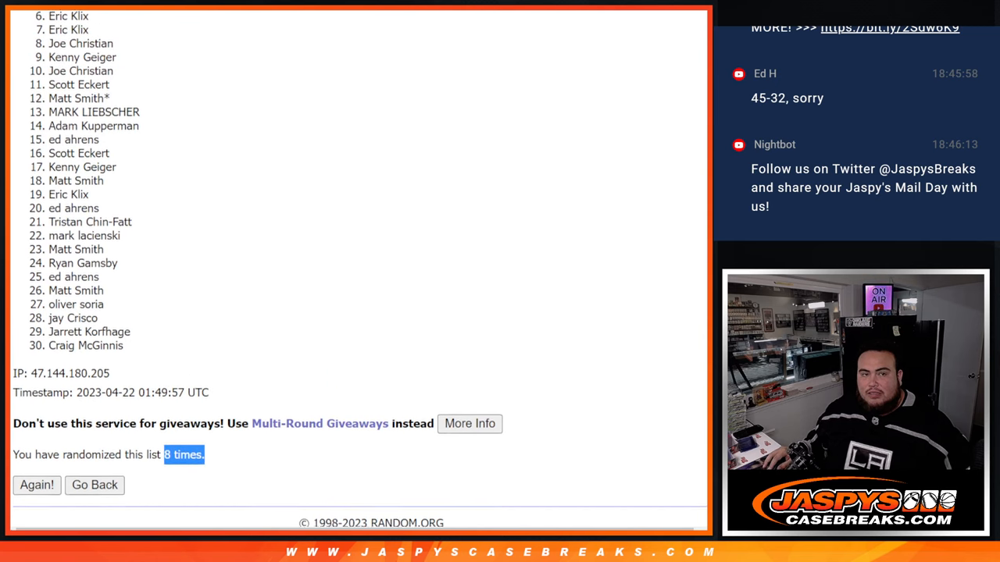
left_click(37, 485)
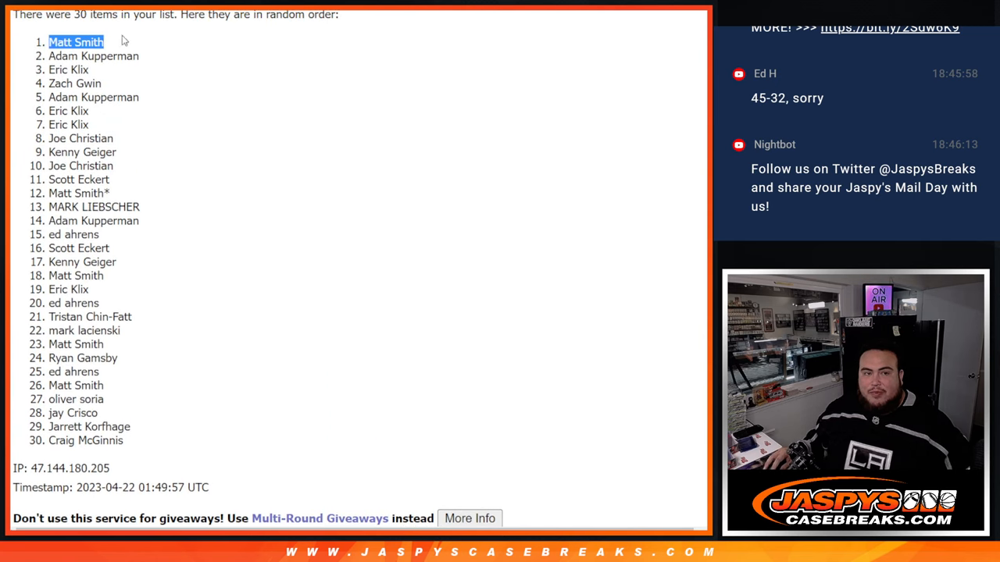
mouse_move(154, 44)
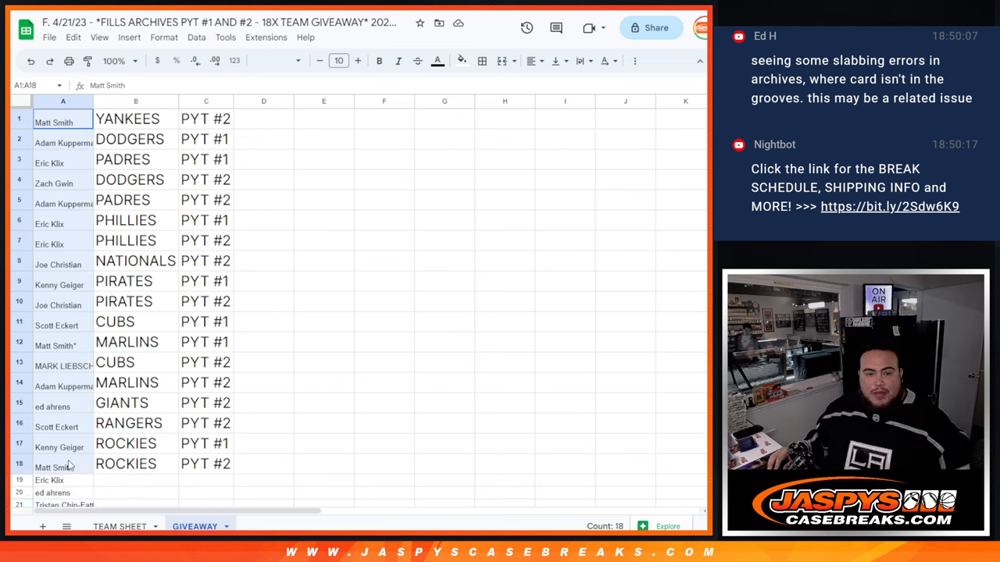
- Set the pasted names to 18 pt, widen column A, add carets, and view the break schedule
left_click(338, 60)
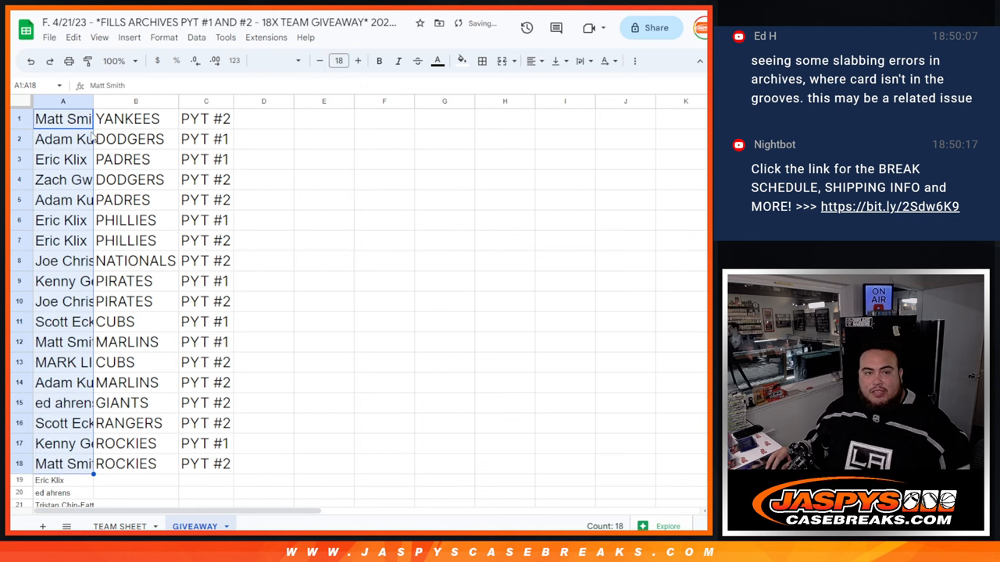
left_click_drag(93, 100, 163, 101)
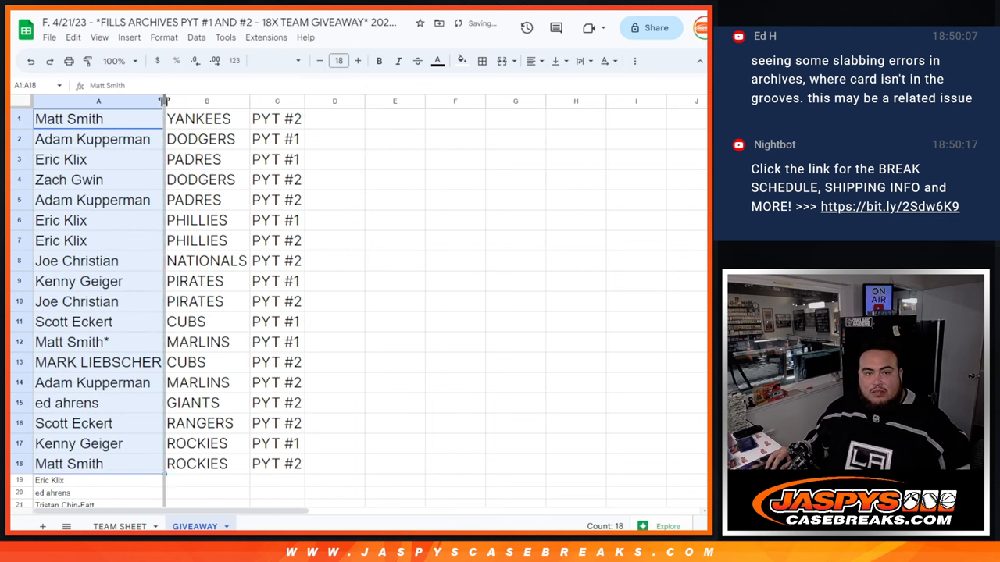
scroll("down", 3)
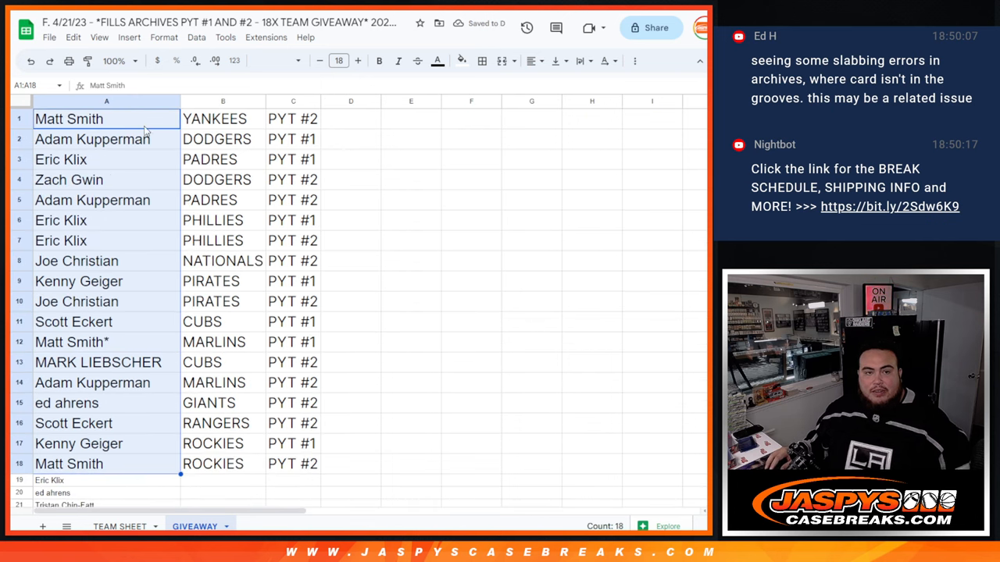
double_click(68, 118)
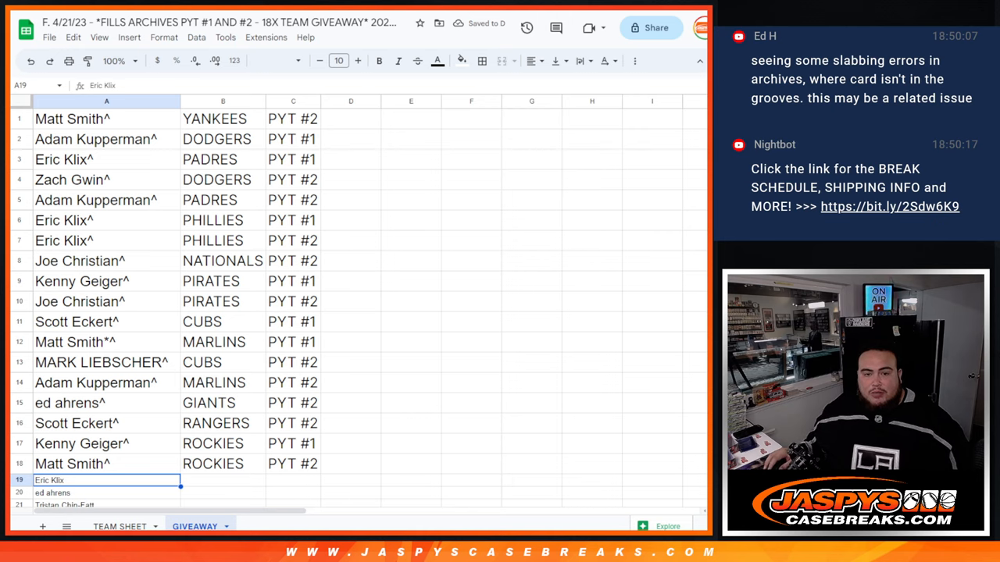
left_click(114, 526)
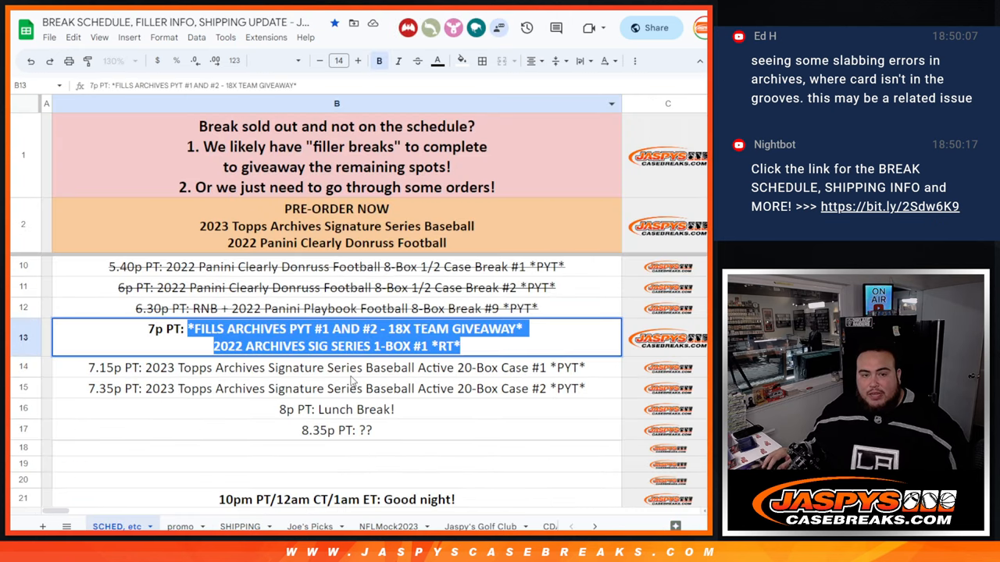
left_click(336, 367)
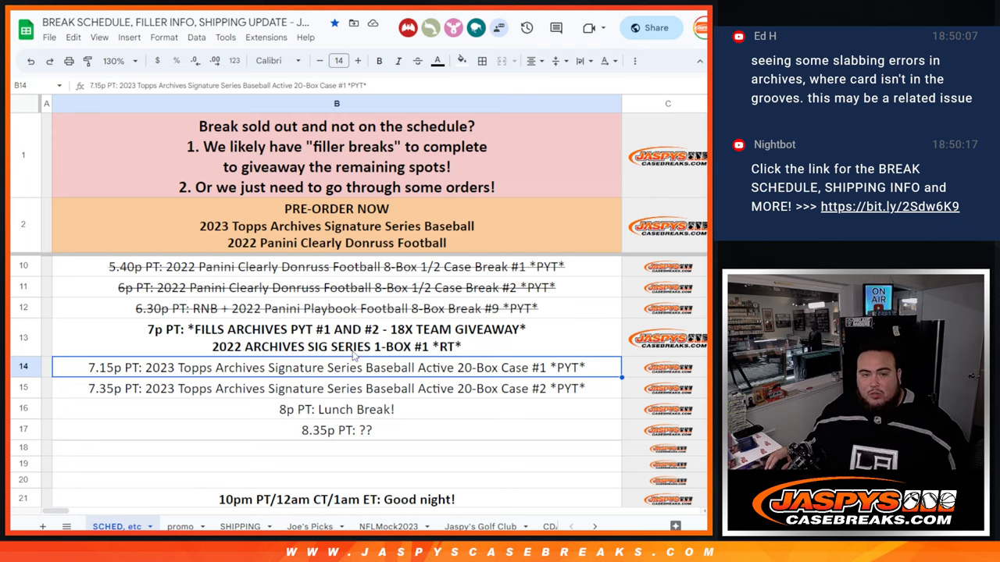